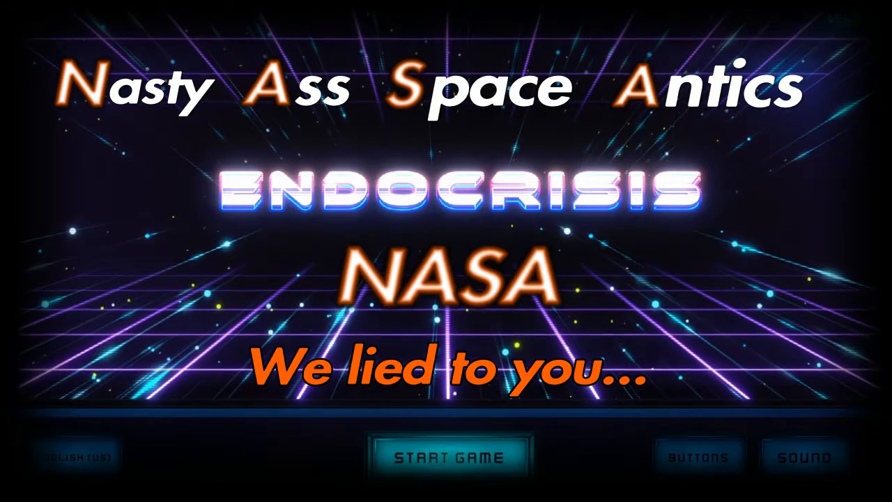
Start a new game and play until the ship is destroyed and the lose screen shows 59 continues
left_click(448, 457)
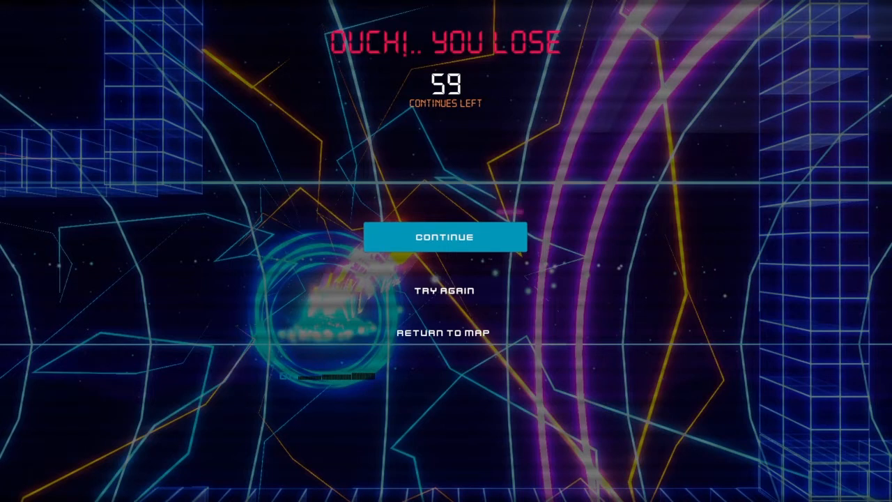
Use a continue to resume from the death spot, lose again, and continue once more with 58 left
left_click(445, 237)
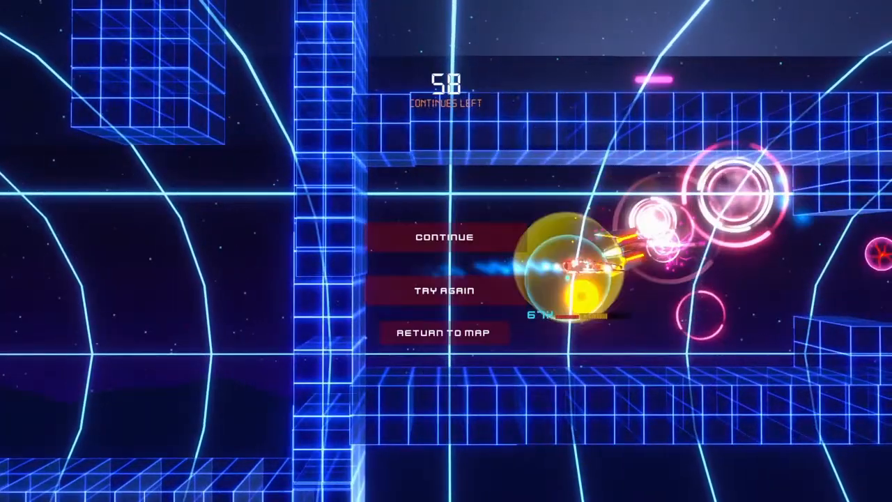
left_click(443, 237)
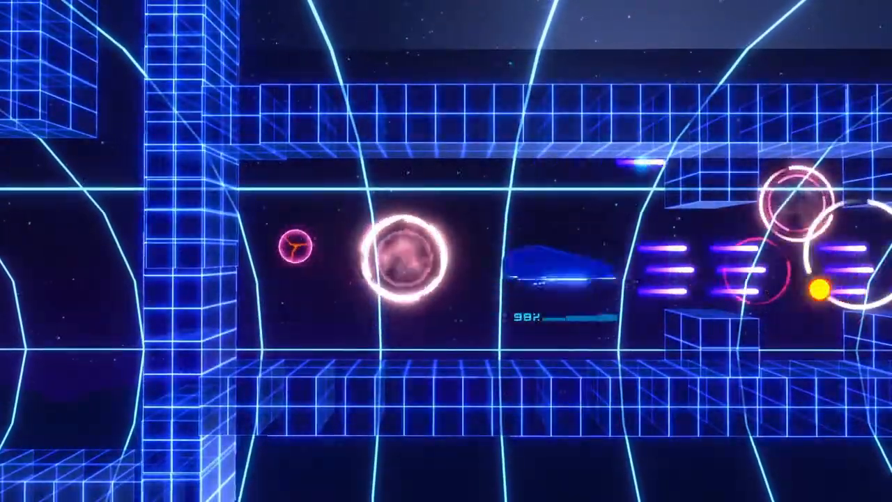